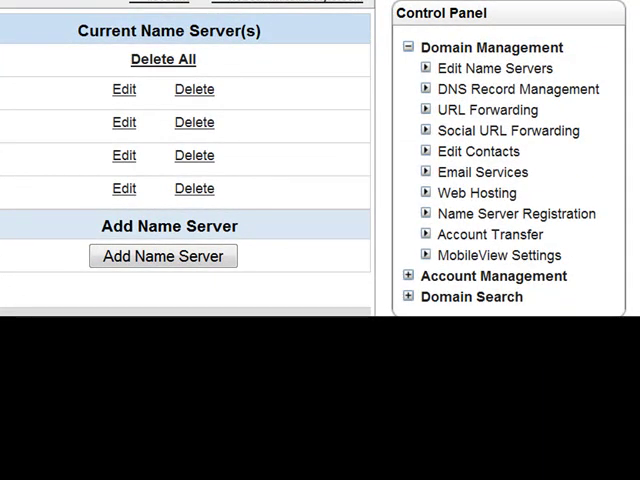
mouse_move(367, 68)
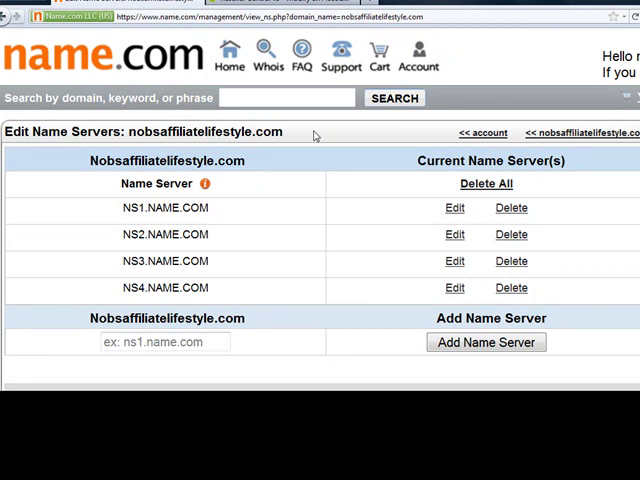
Add ns1.speedydns.net and ns2.speedydns.net as name servers for nobsaffiliatelifestyle.com
click(150, 342)
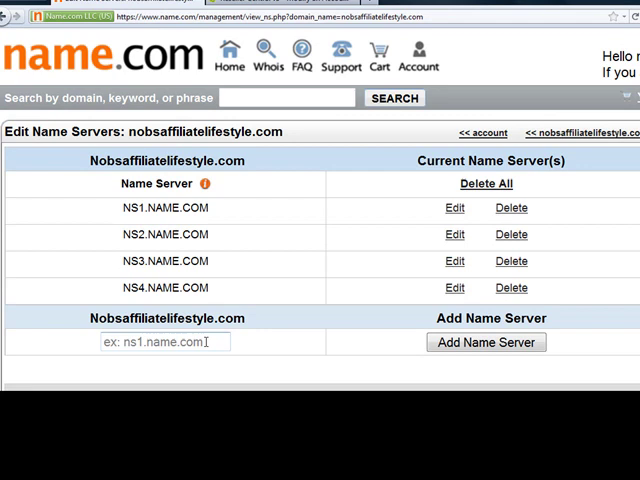
text(ns1.speedydns.net)
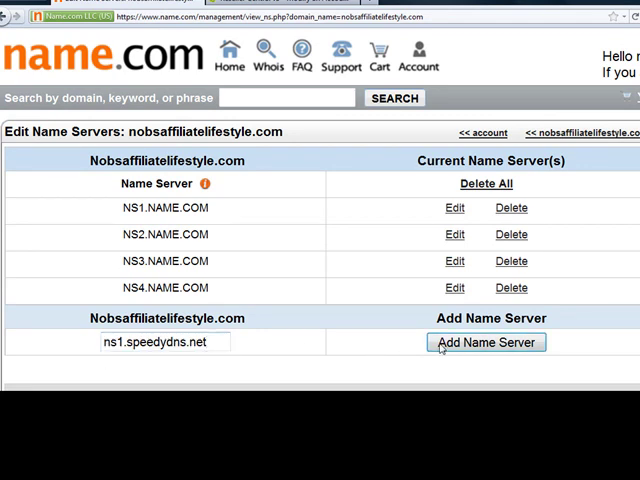
click(485, 342)
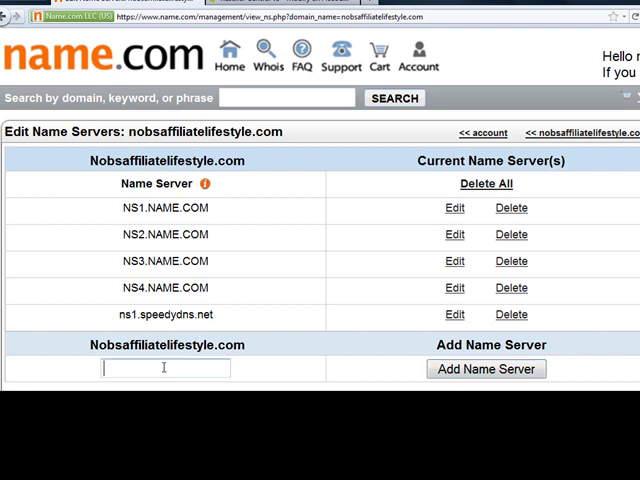
text(ns2.speedydns.net)
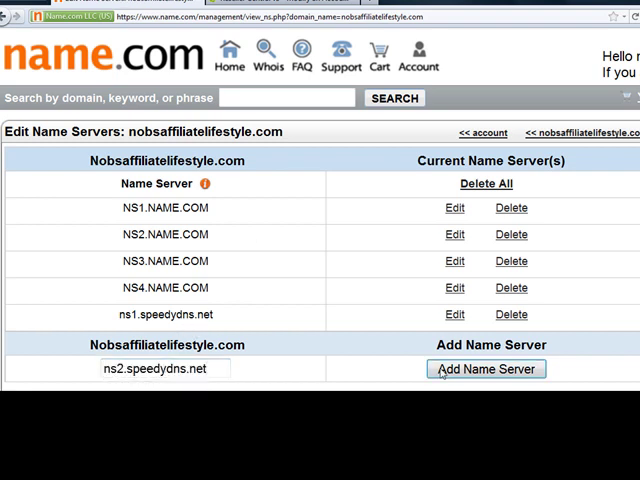
click(485, 369)
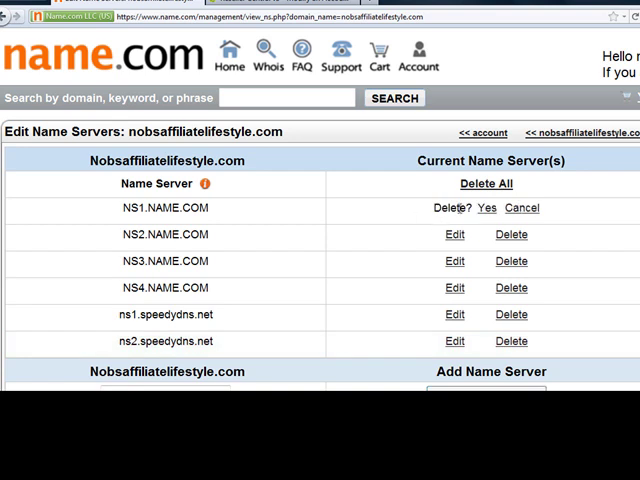
Delete and confirm removal of NS1, NS2, NS3 and NS4.NAME.COM
click(485, 208)
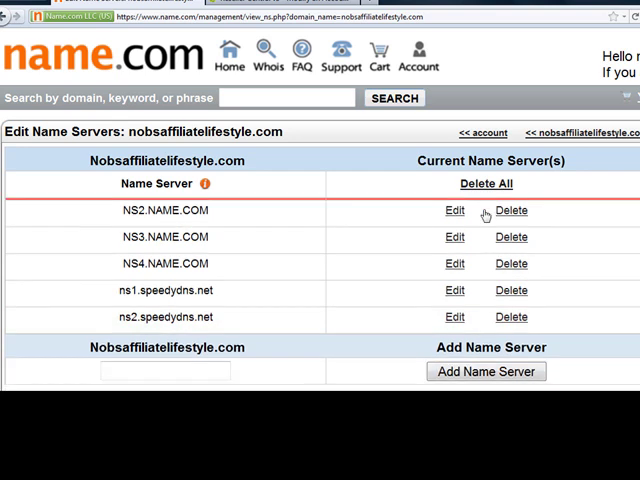
click(511, 210)
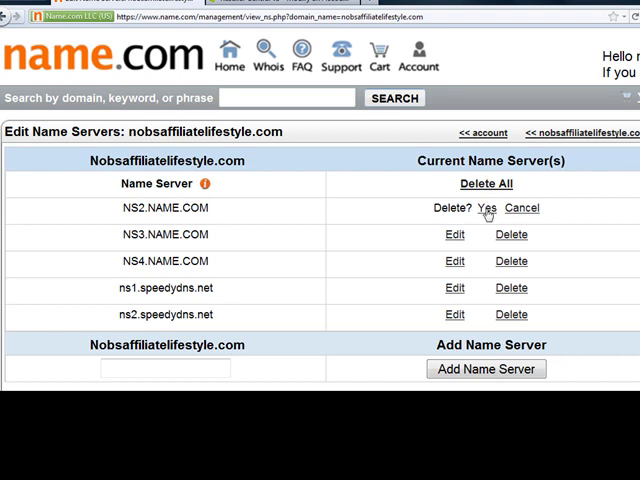
click(486, 208)
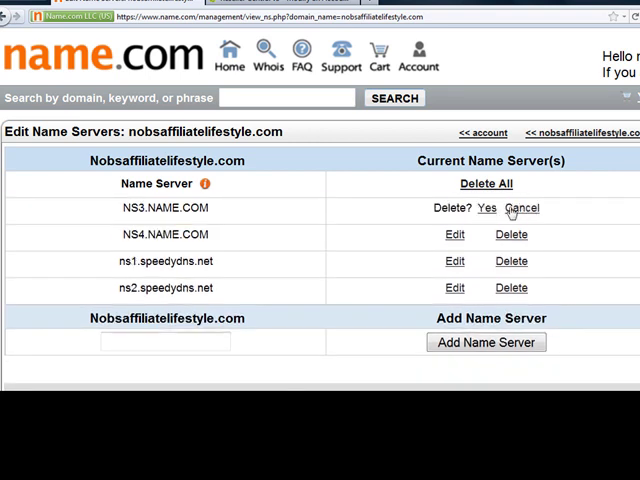
click(486, 208)
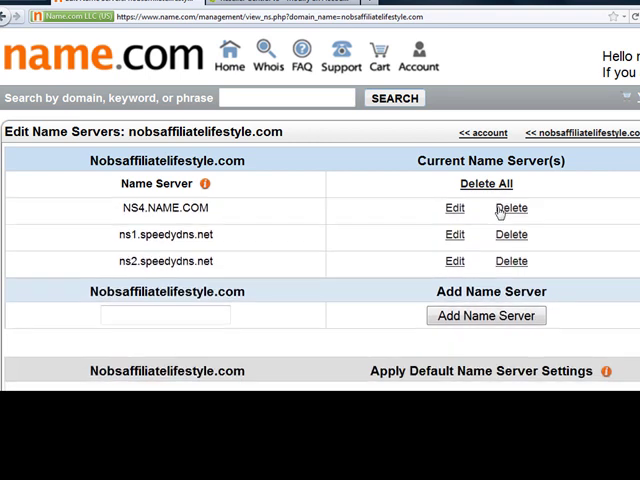
click(511, 207)
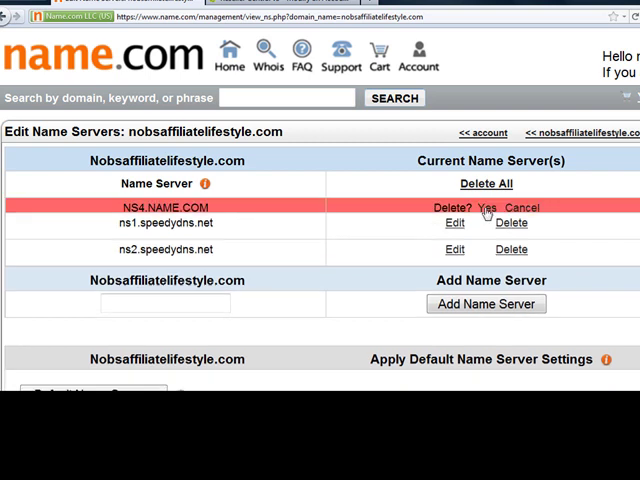
click(487, 207)
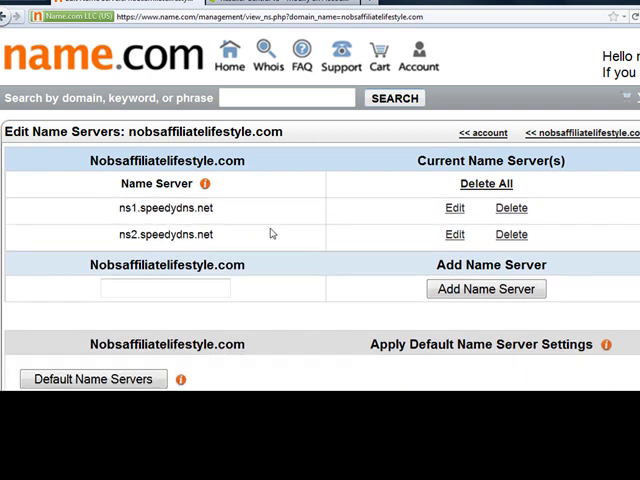